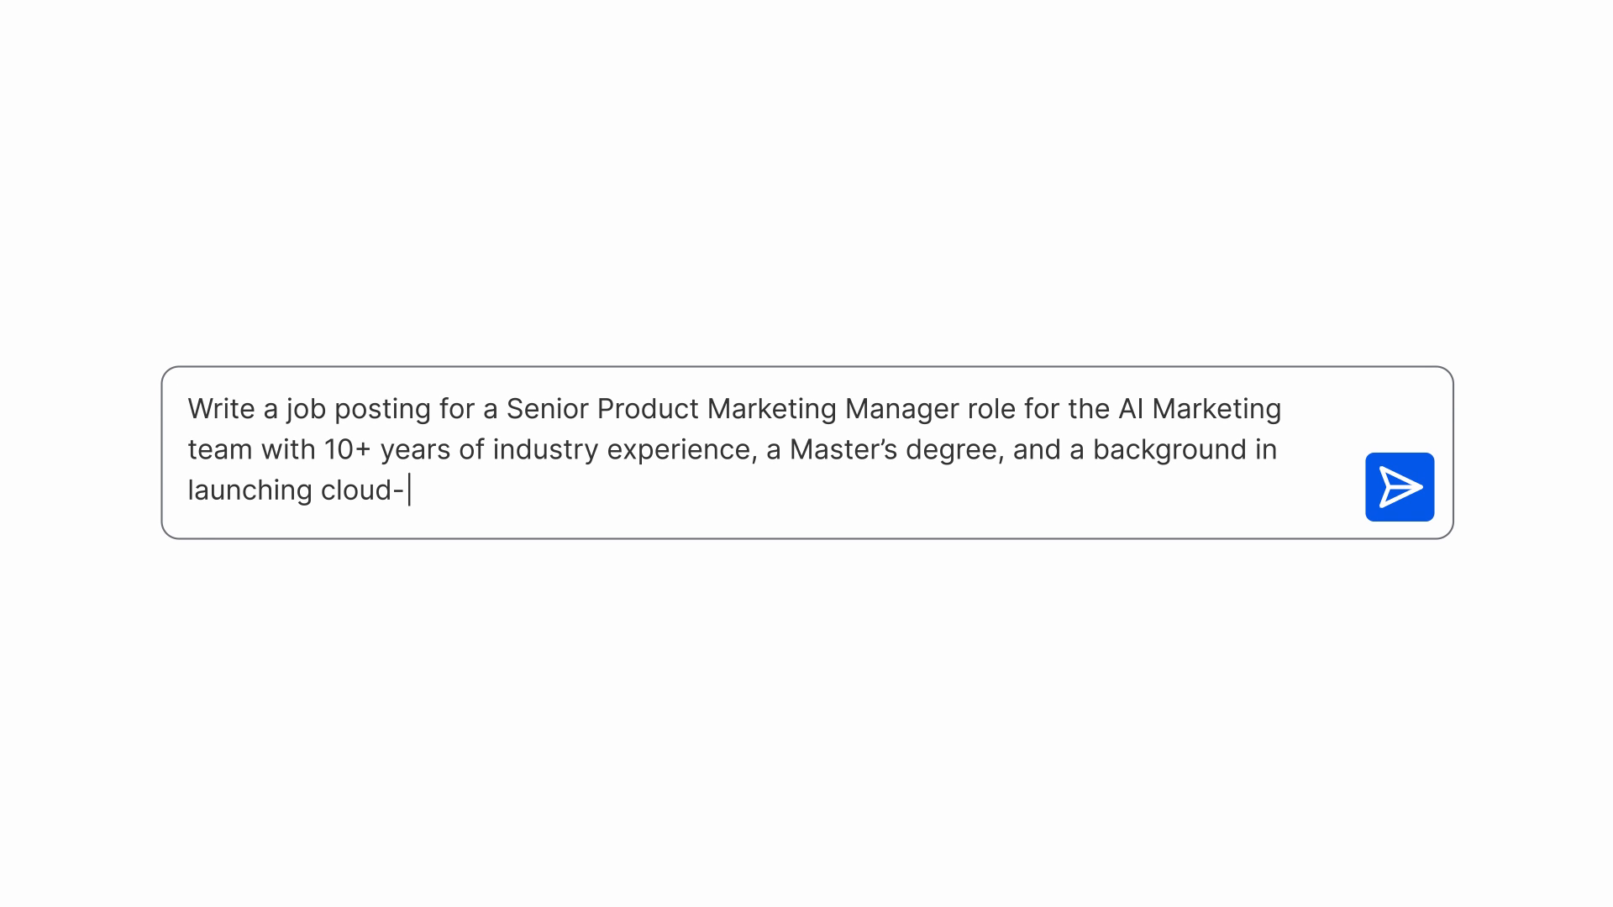
- Submit the request for a Senior Product Marketing Manager, AI Marketing job posting
click(1399, 488)
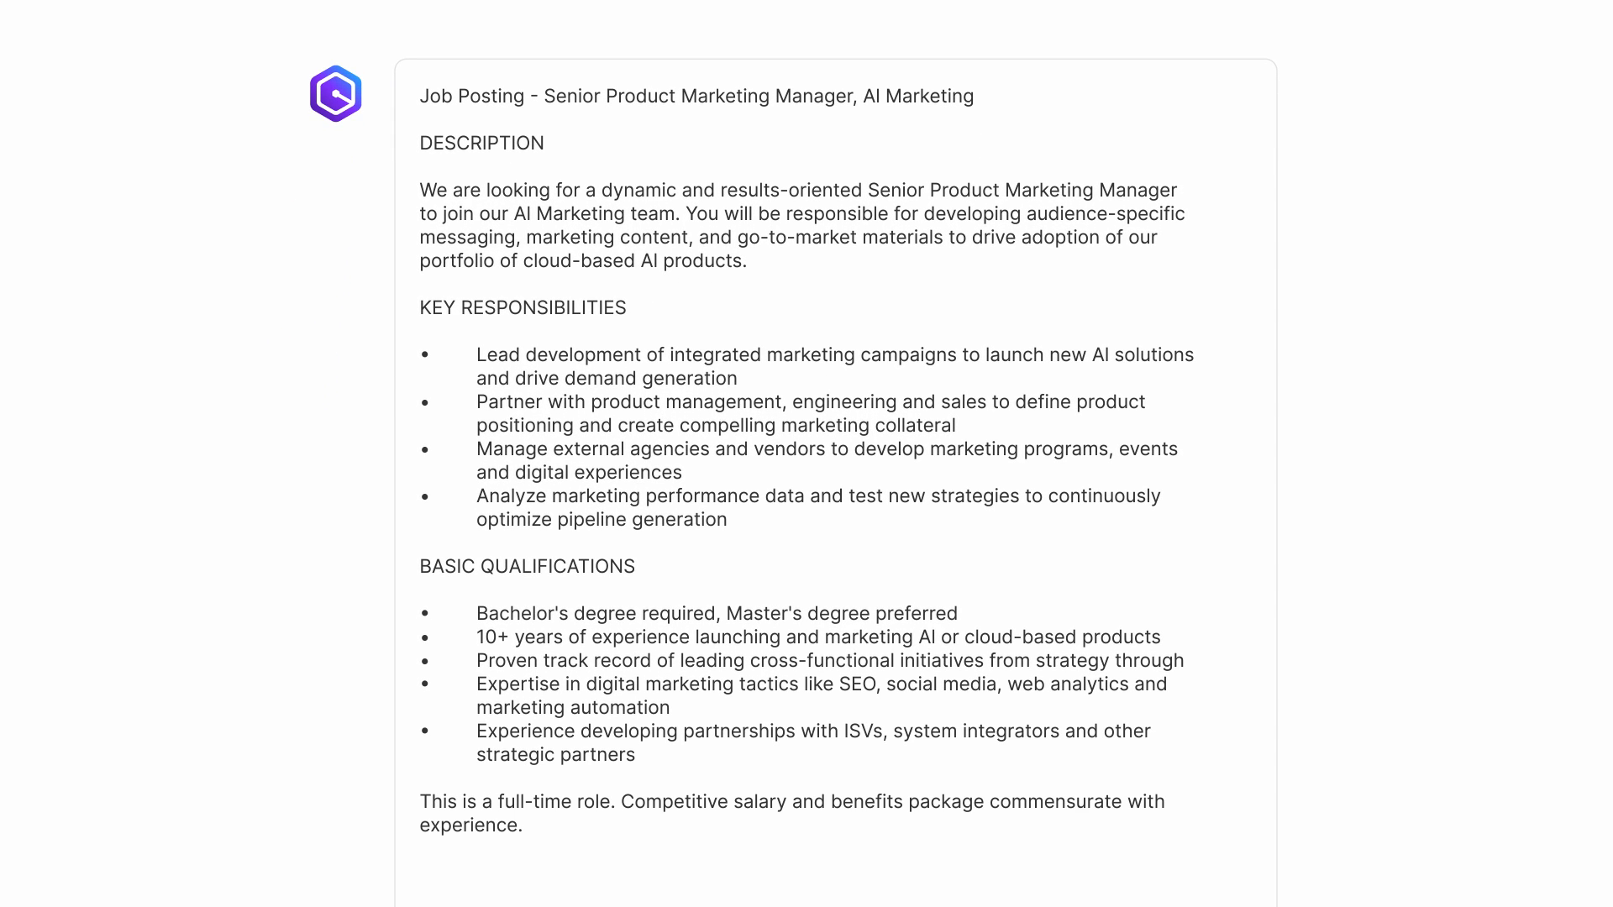
- Ask Amazon Q for social media post copy under 50 words advertising the new role
text(Now create copy under 50 words for a social media post t)
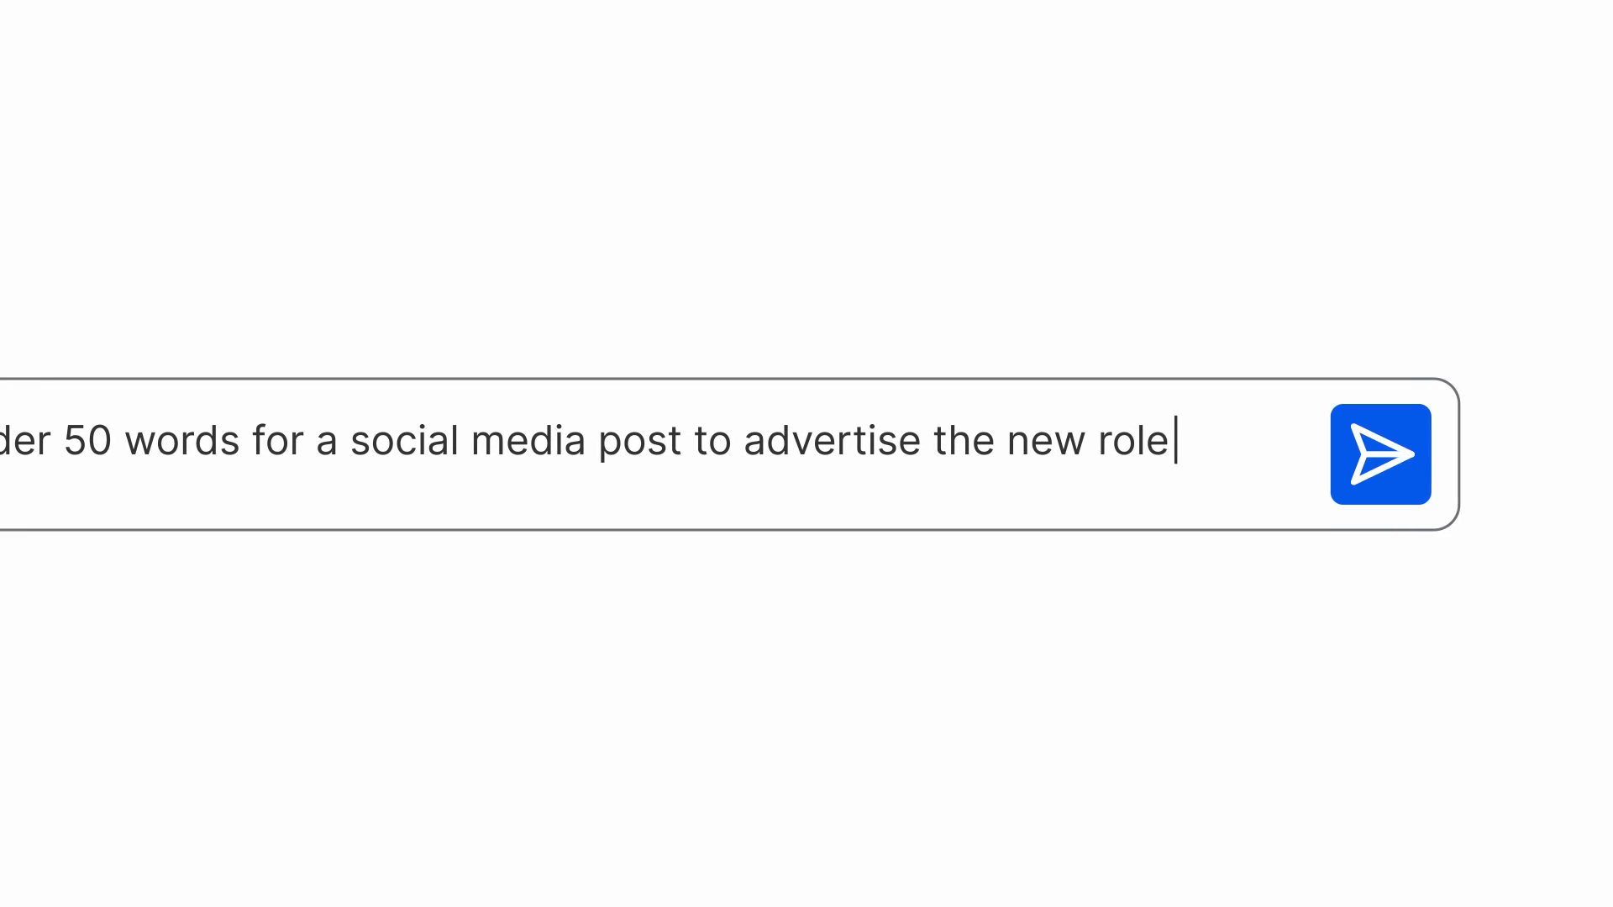
click(1381, 454)
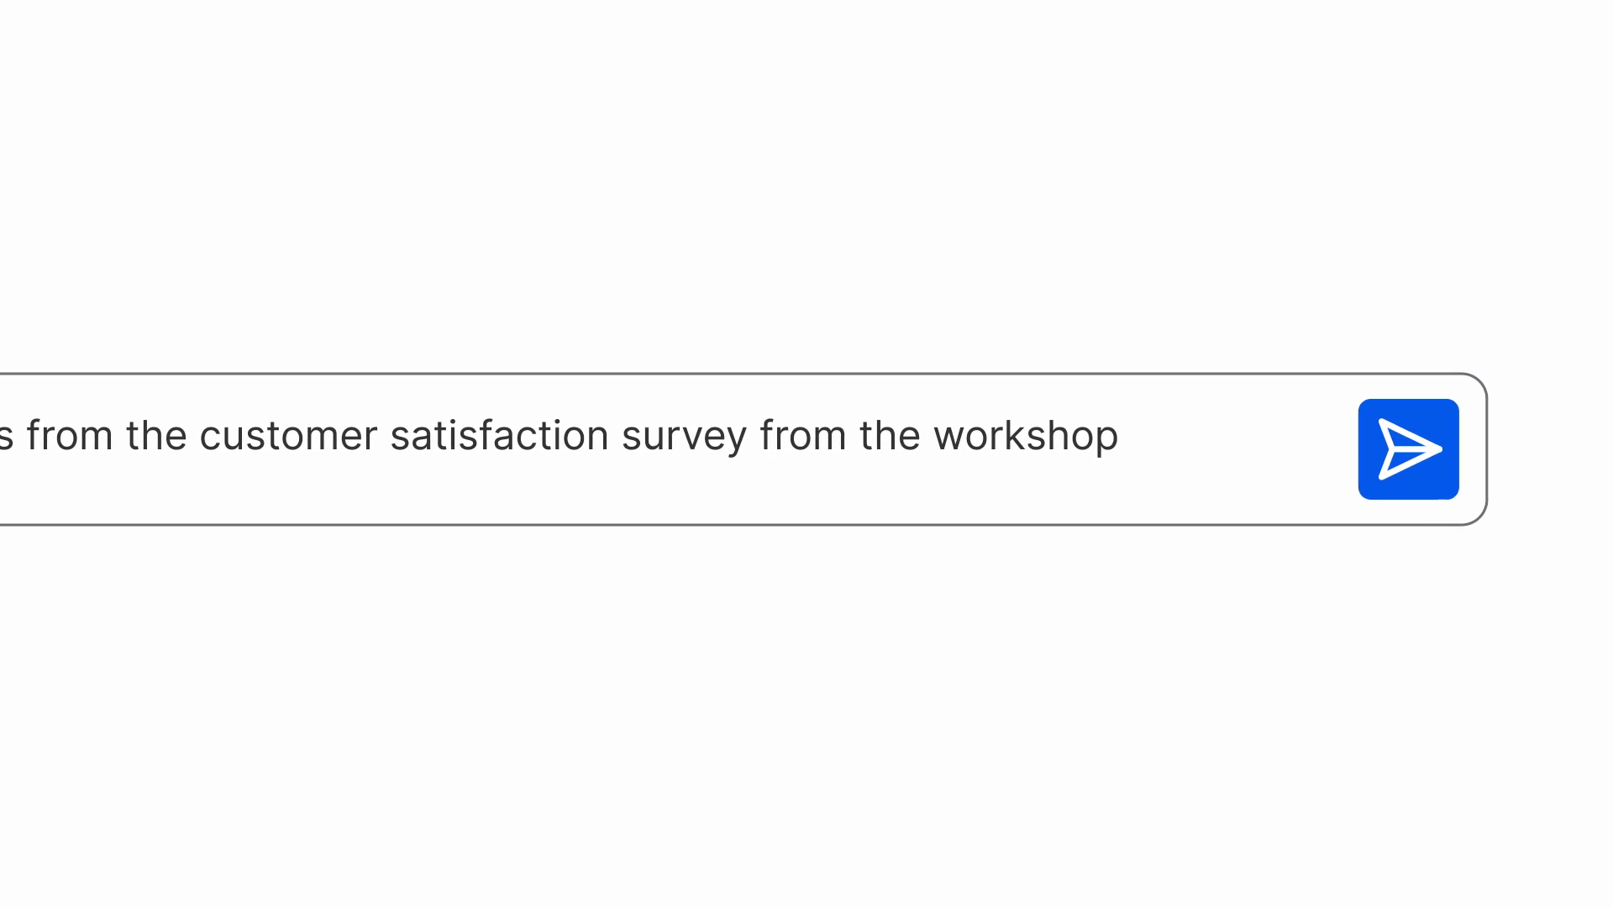
- Send the customer satisfaction survey prompt, then ask what the week-of-3/11 team meetings covered
click(1411, 449)
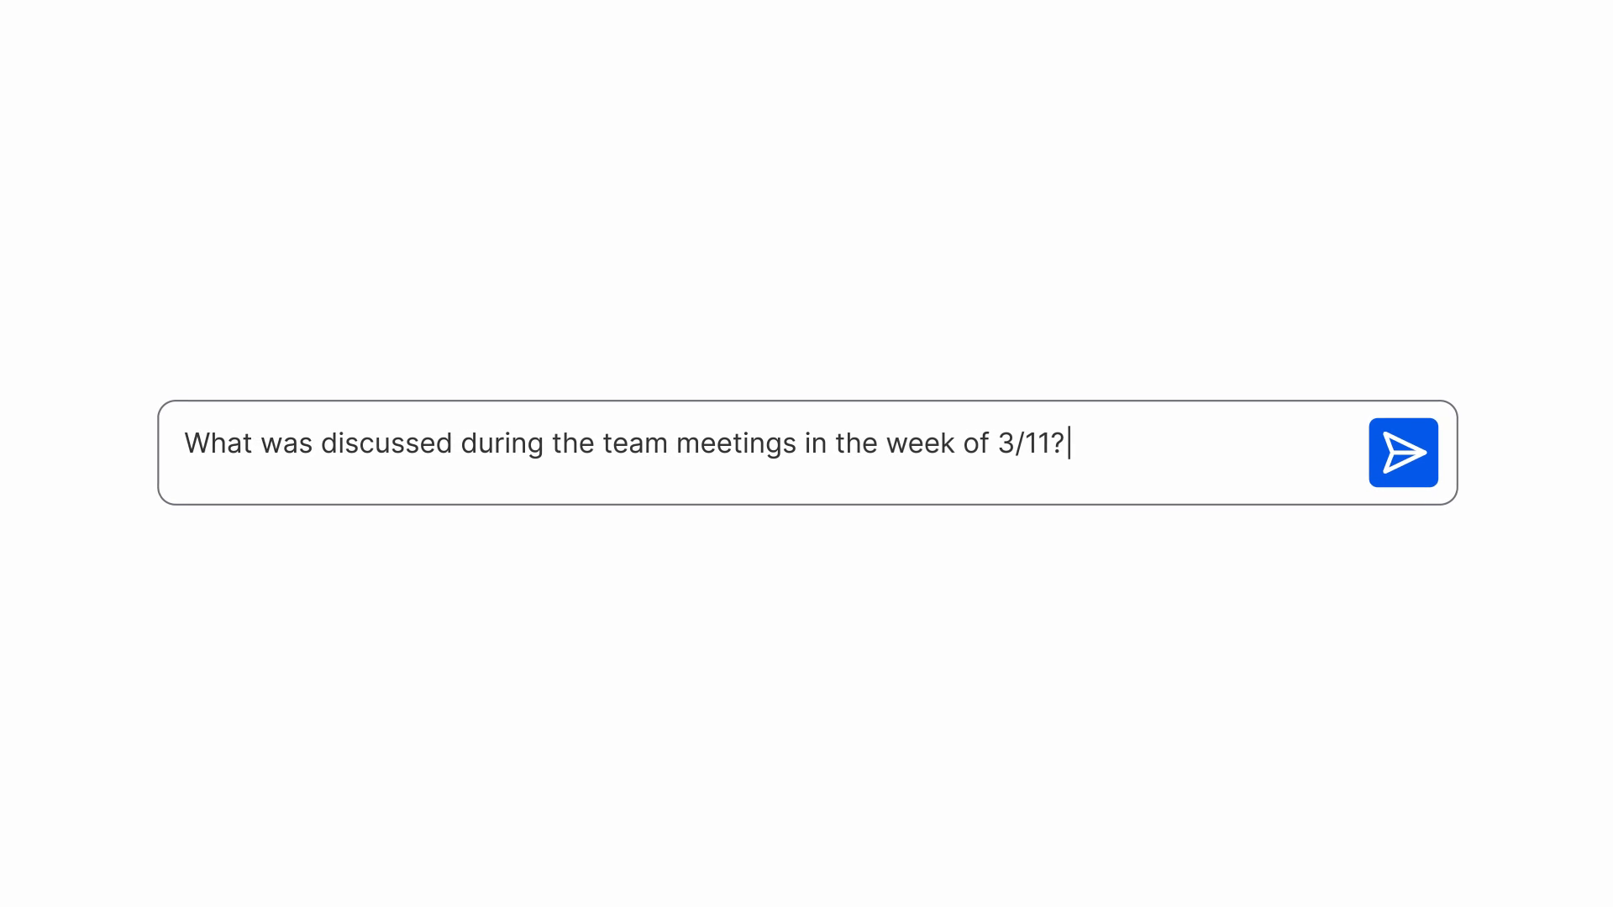
click(1404, 452)
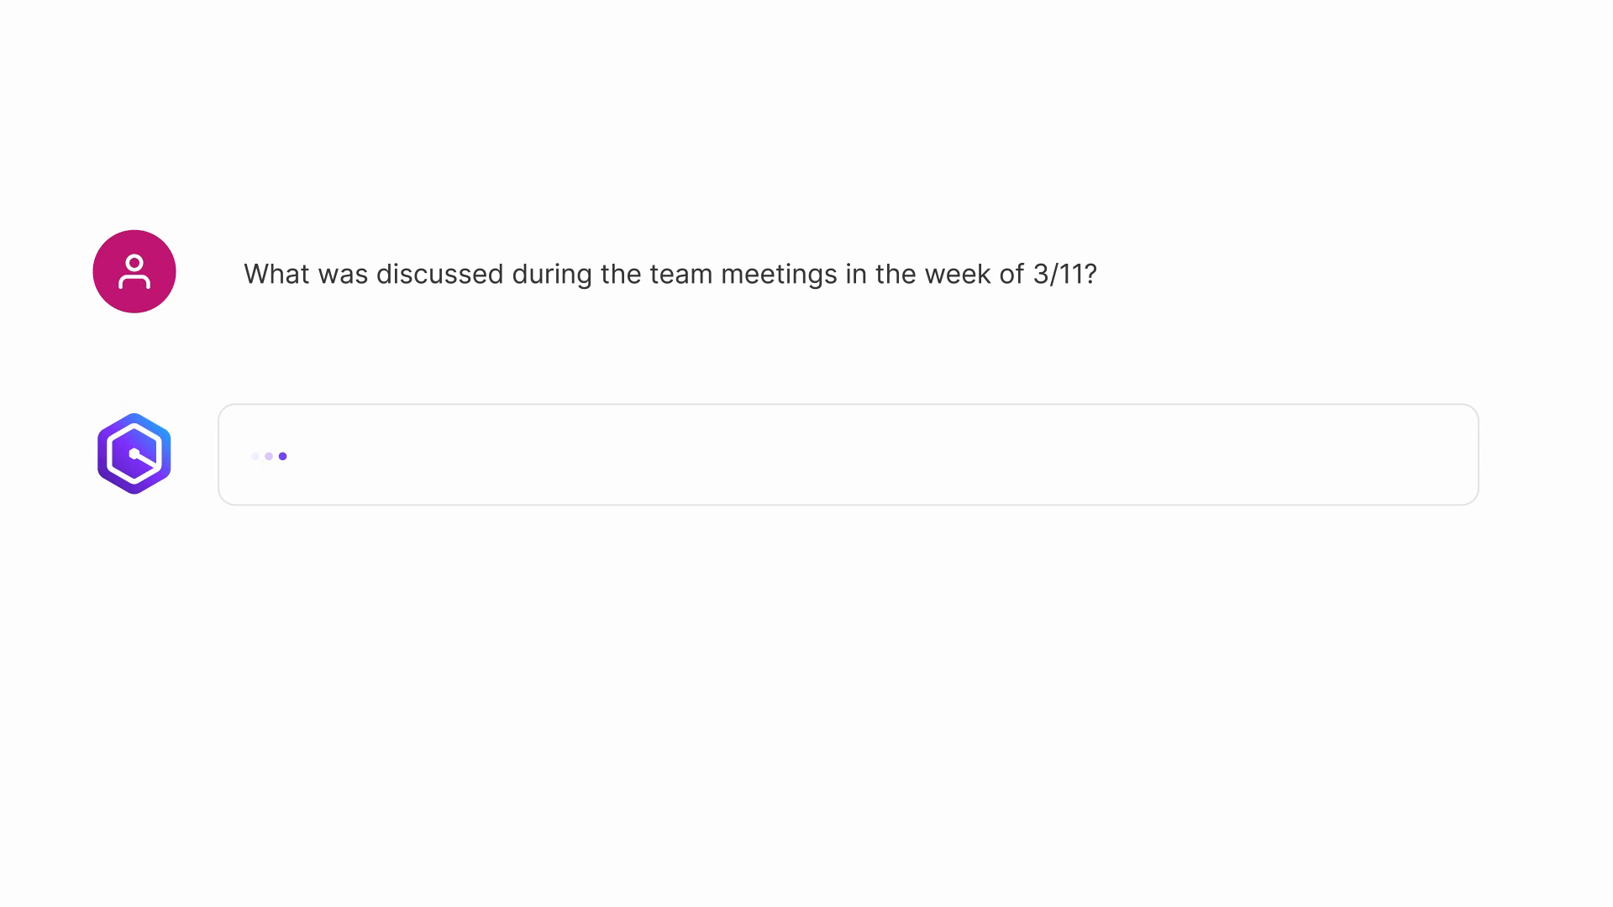